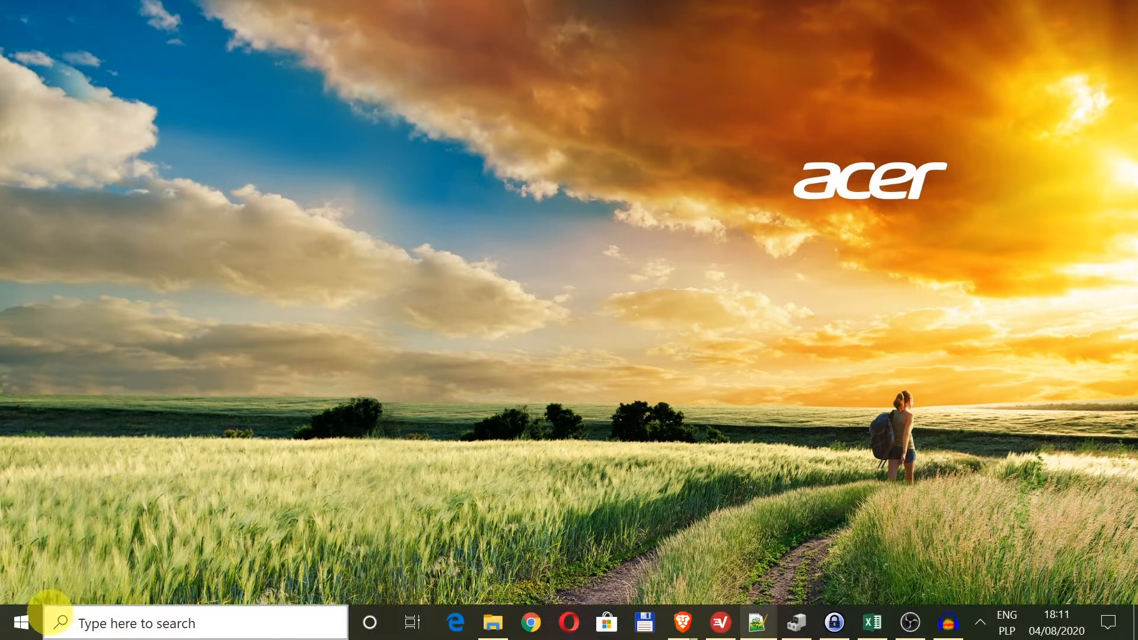
Step: Reach the Windows Settings home from the Start menu's gear icon
left_click(18, 623)
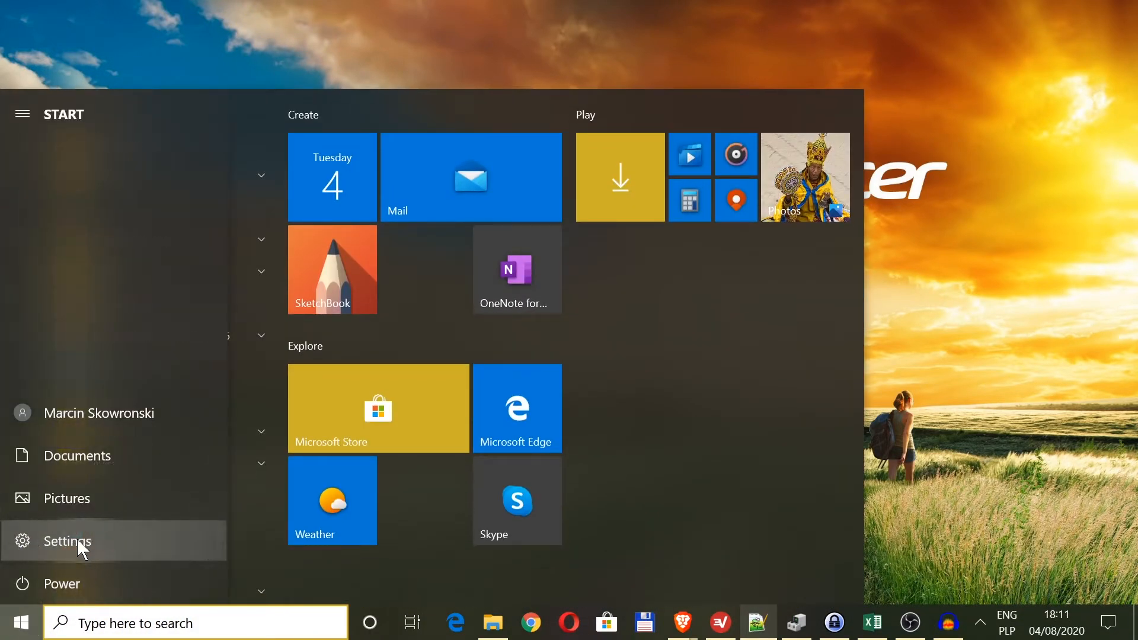
left_click(66, 541)
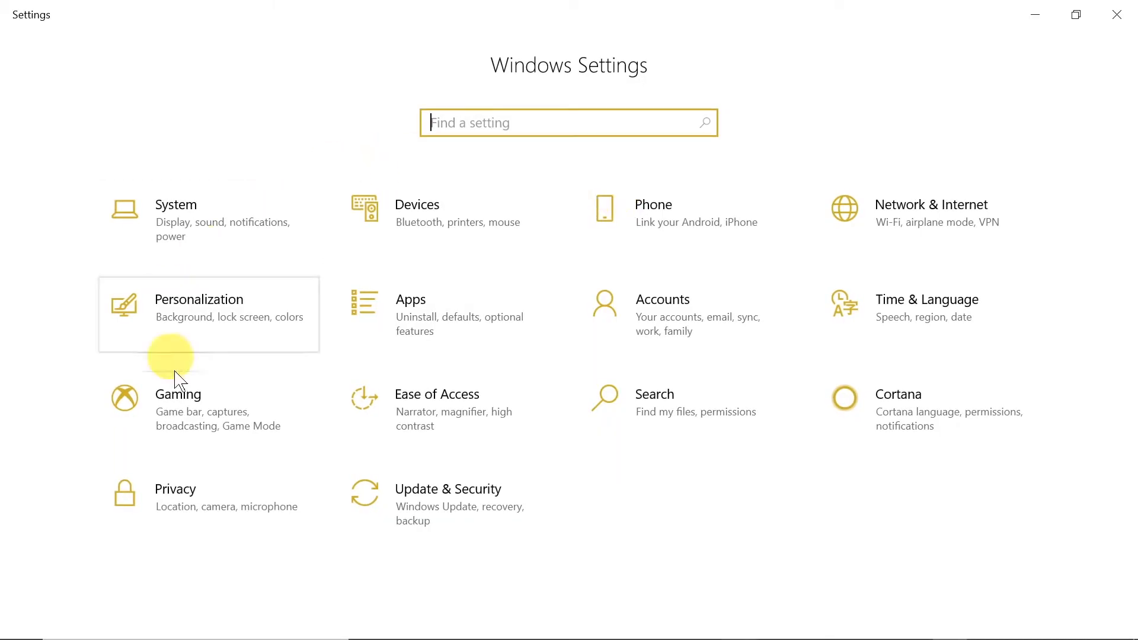
mouse_move(975, 205)
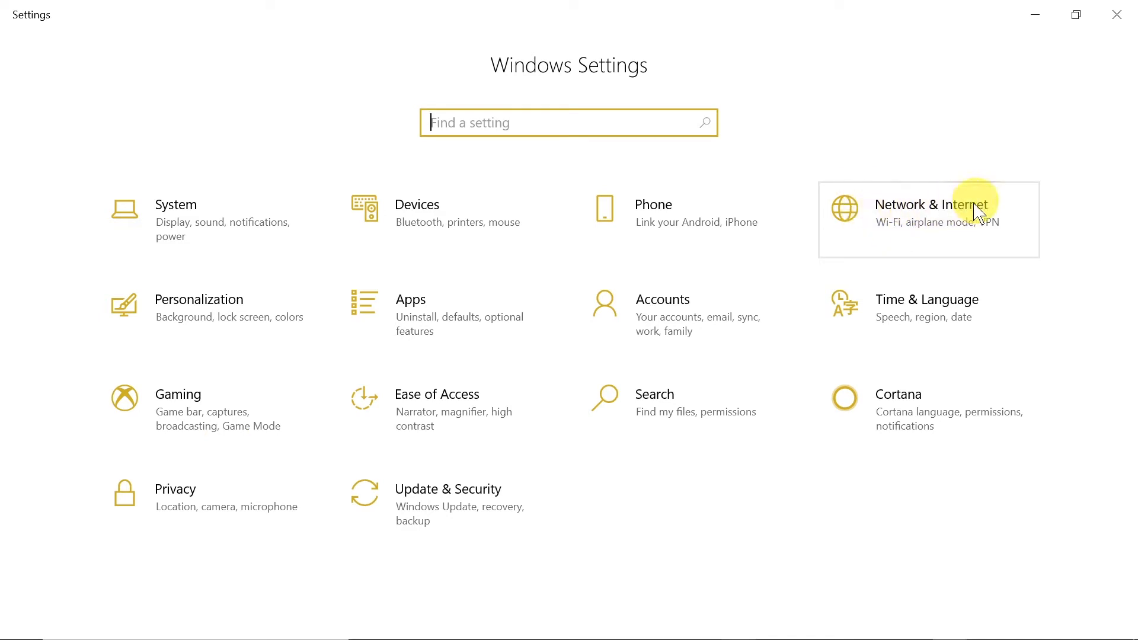
Step: In Network & Internet > Airplane mode, switch the toggle off then on, and close Settings
left_click(931, 211)
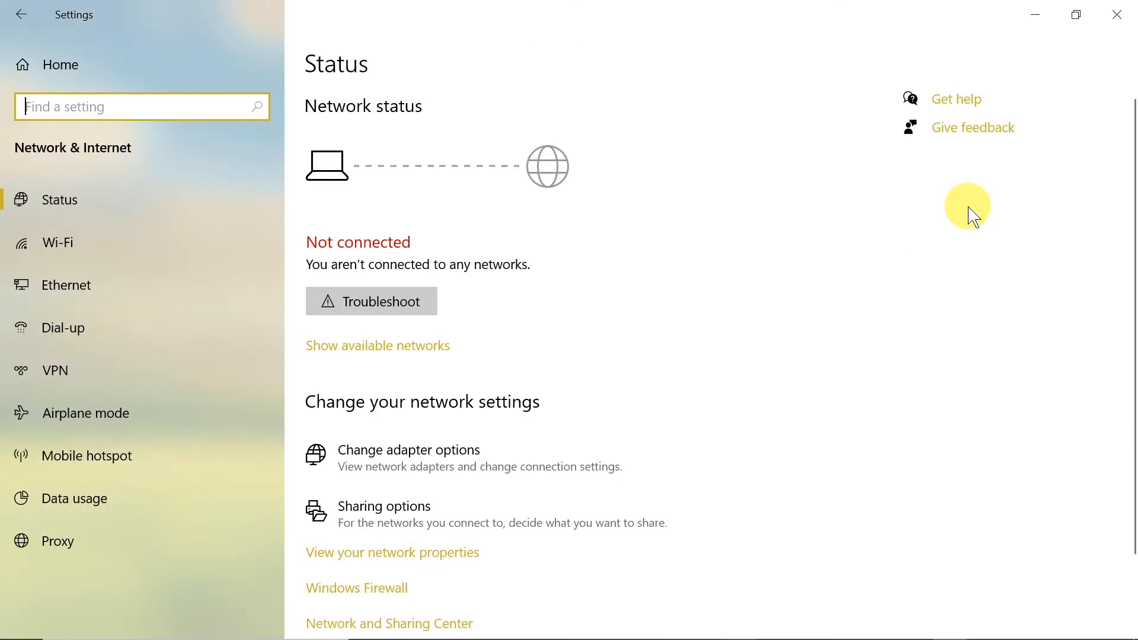
mouse_move(206, 201)
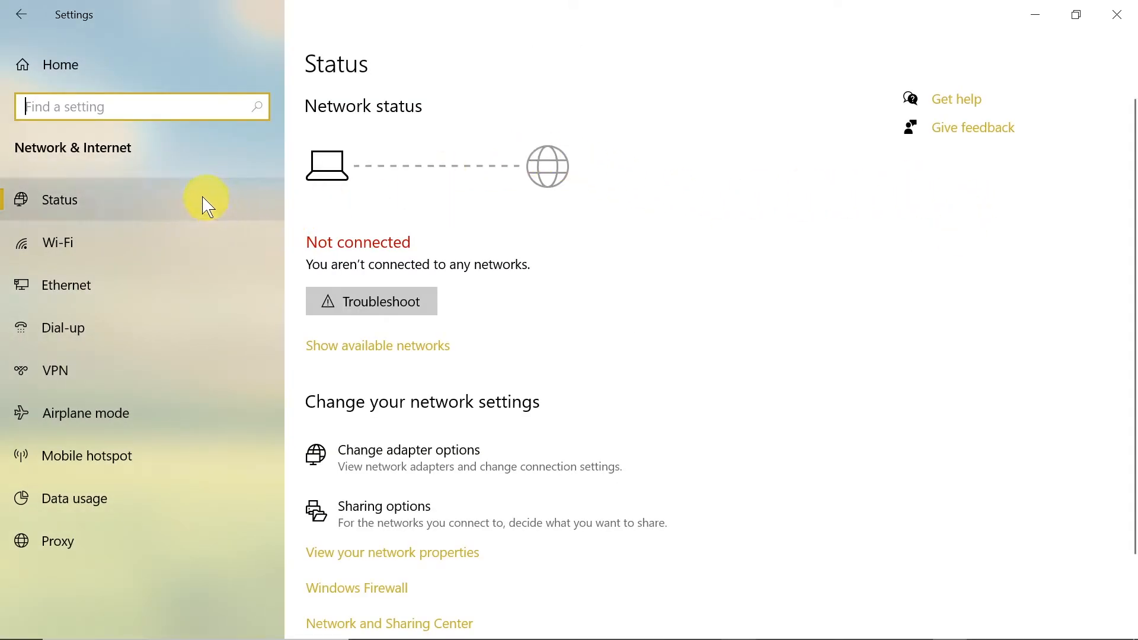
mouse_move(109, 327)
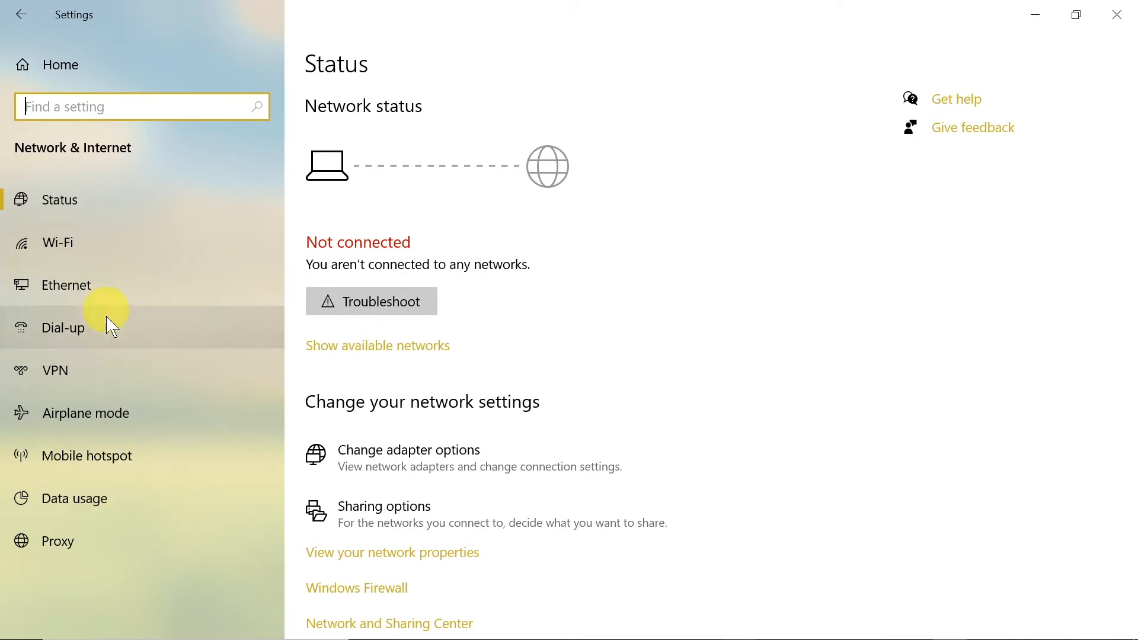
mouse_move(119, 422)
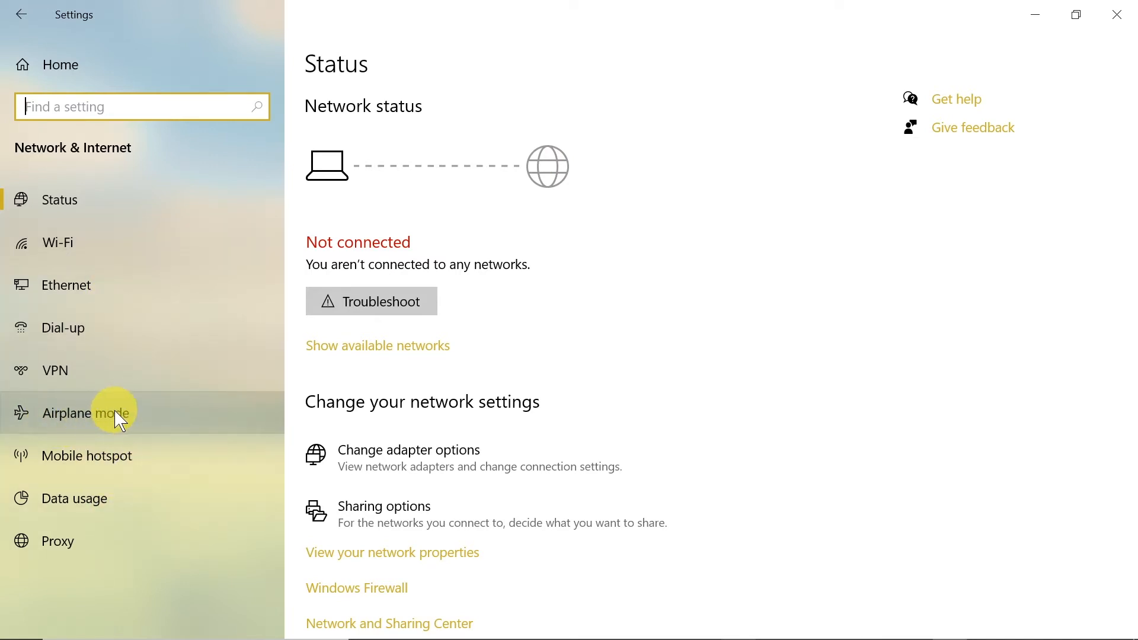
left_click(85, 412)
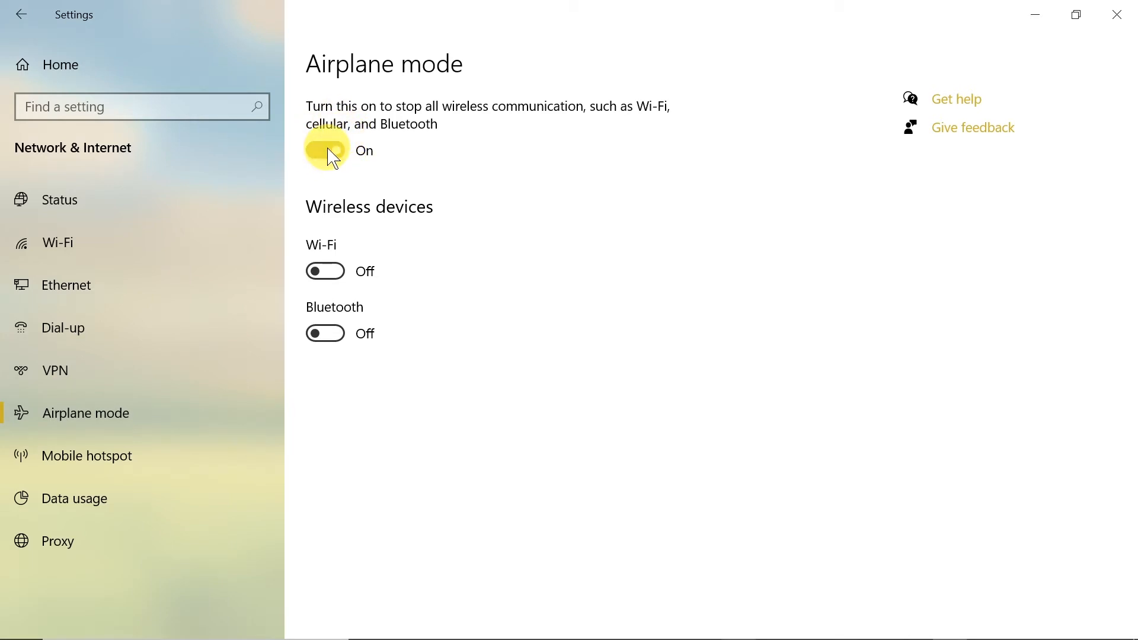
left_click(324, 150)
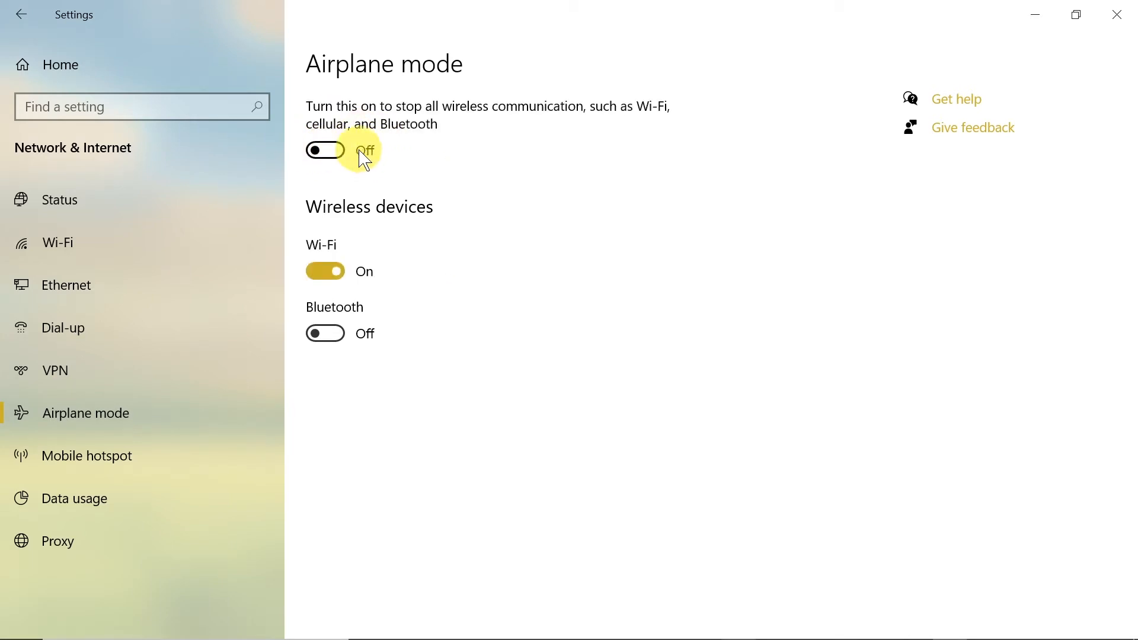
left_click(325, 151)
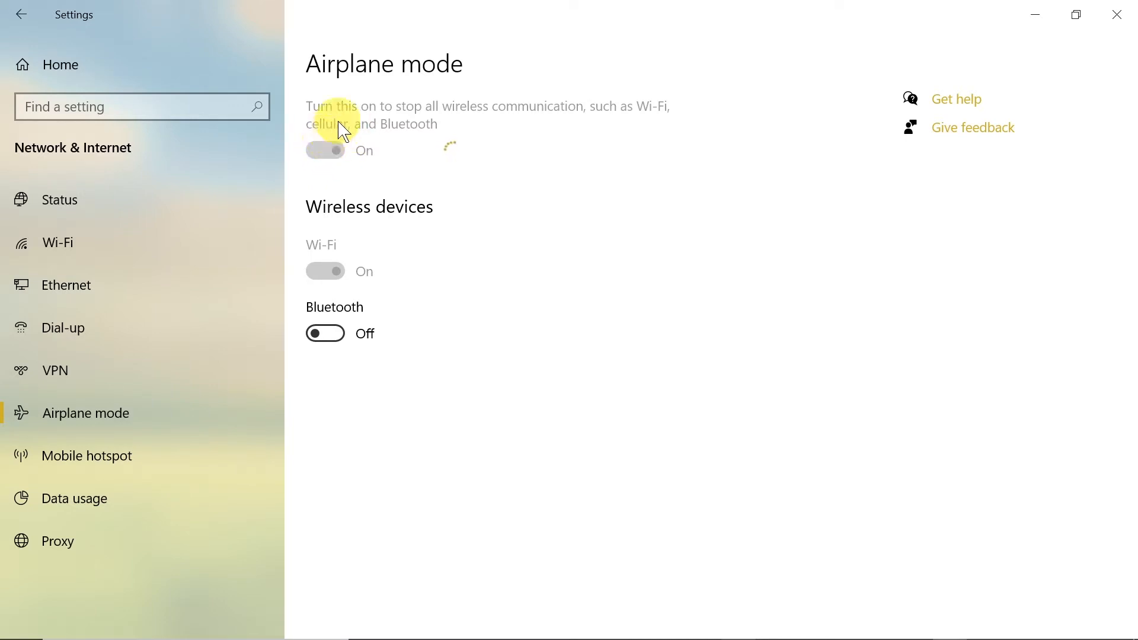
mouse_move(406, 141)
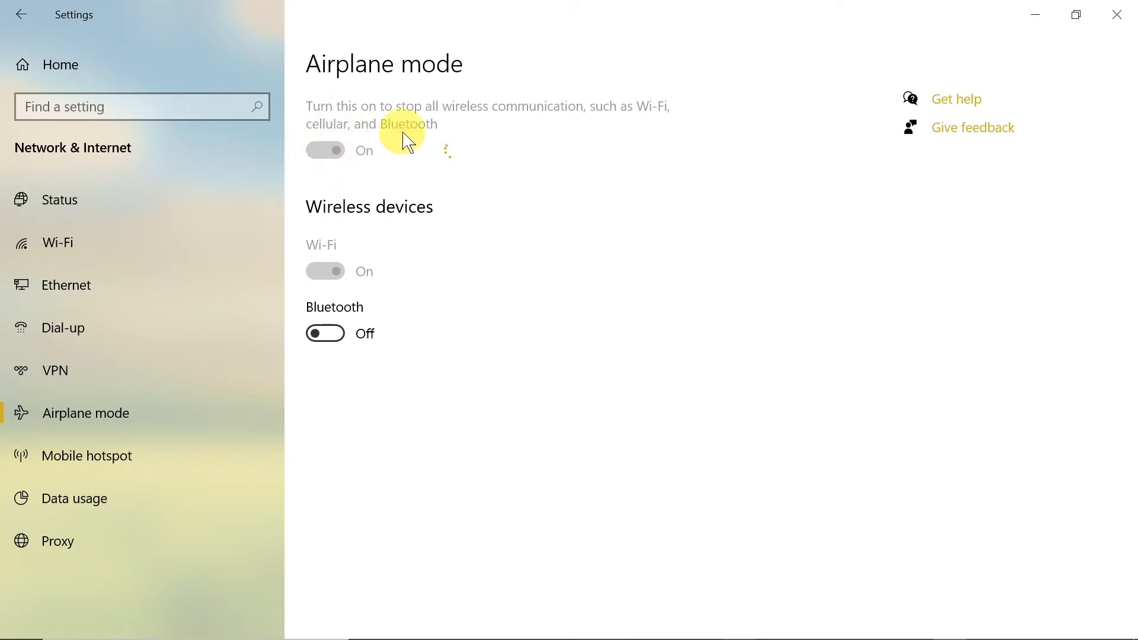
left_click(325, 150)
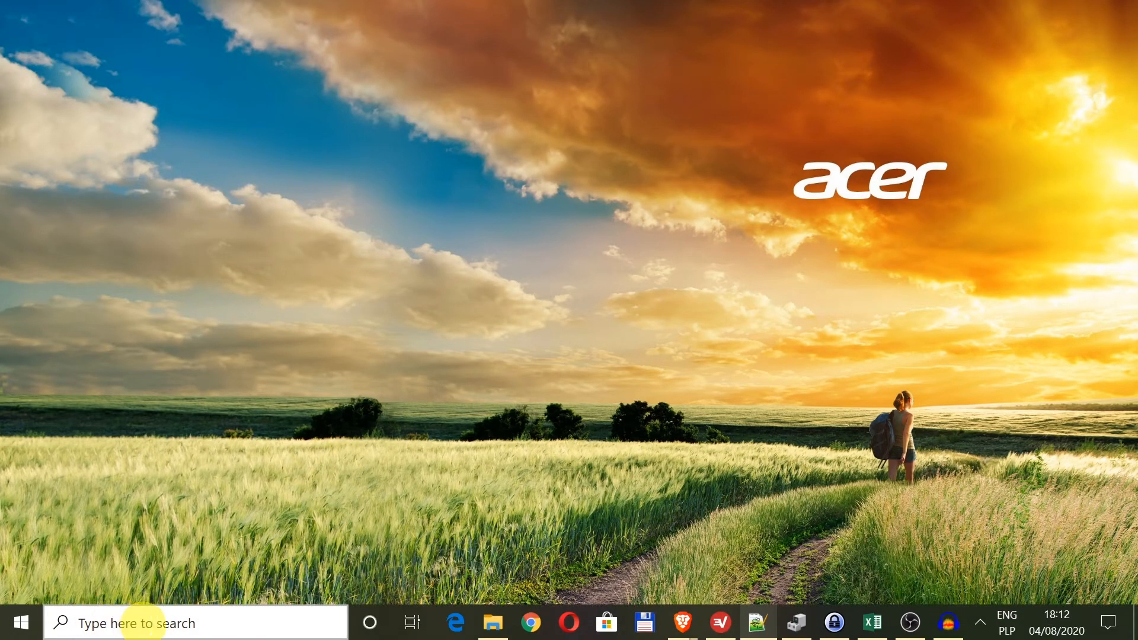
Step: Search the taskbar for 'airp' so Airplane mode settings appears as best match
left_click(181, 622)
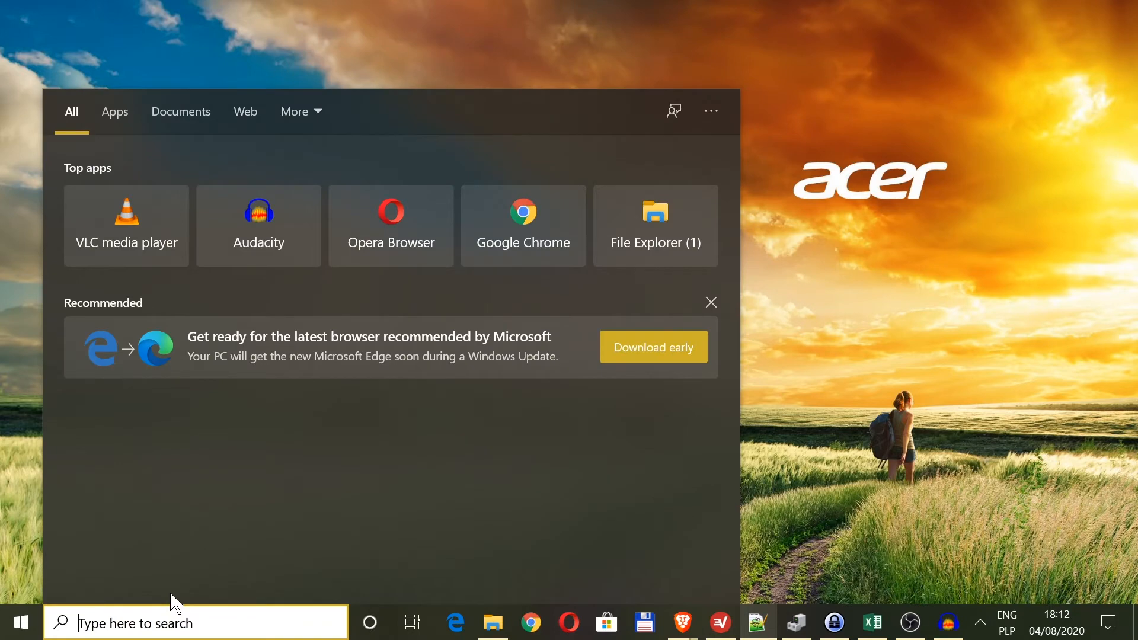
type("airp")
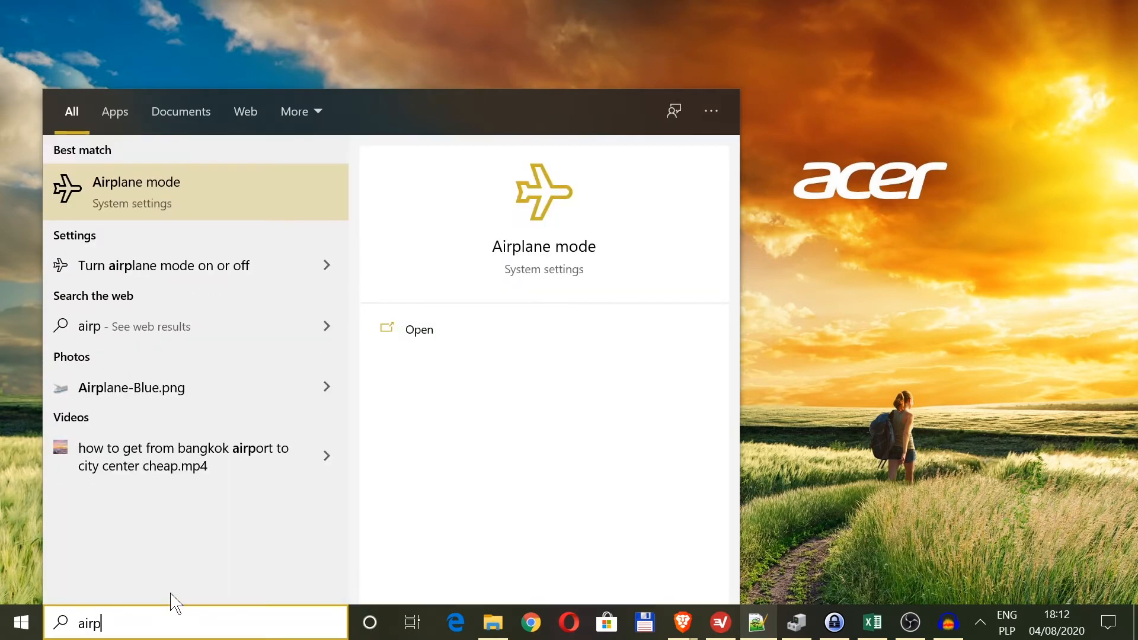
mouse_move(149, 192)
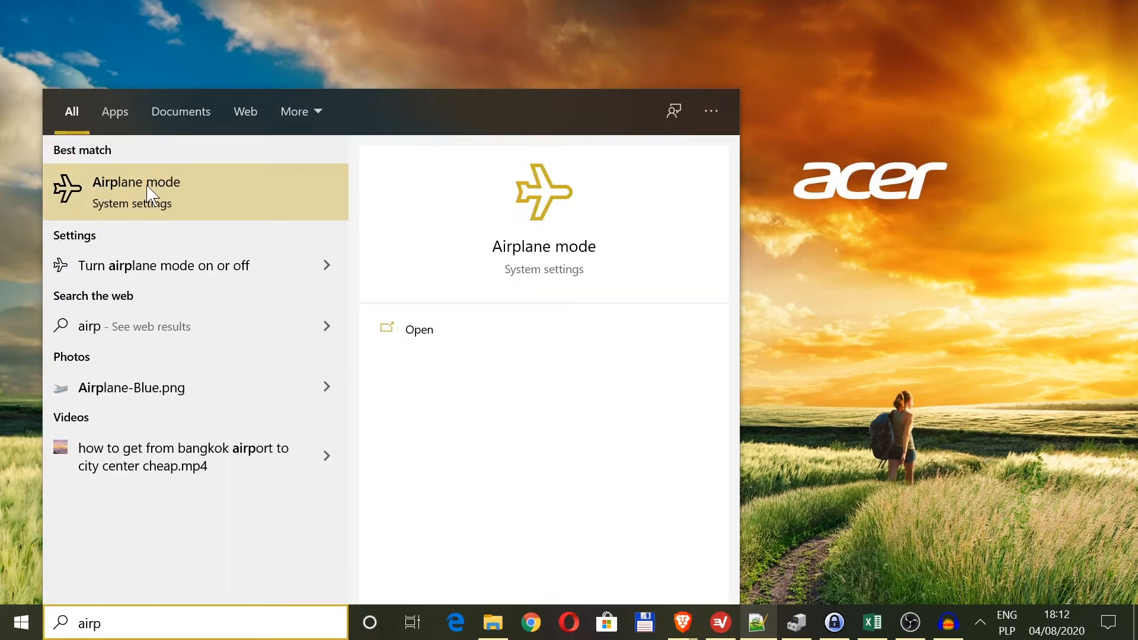
mouse_move(96, 205)
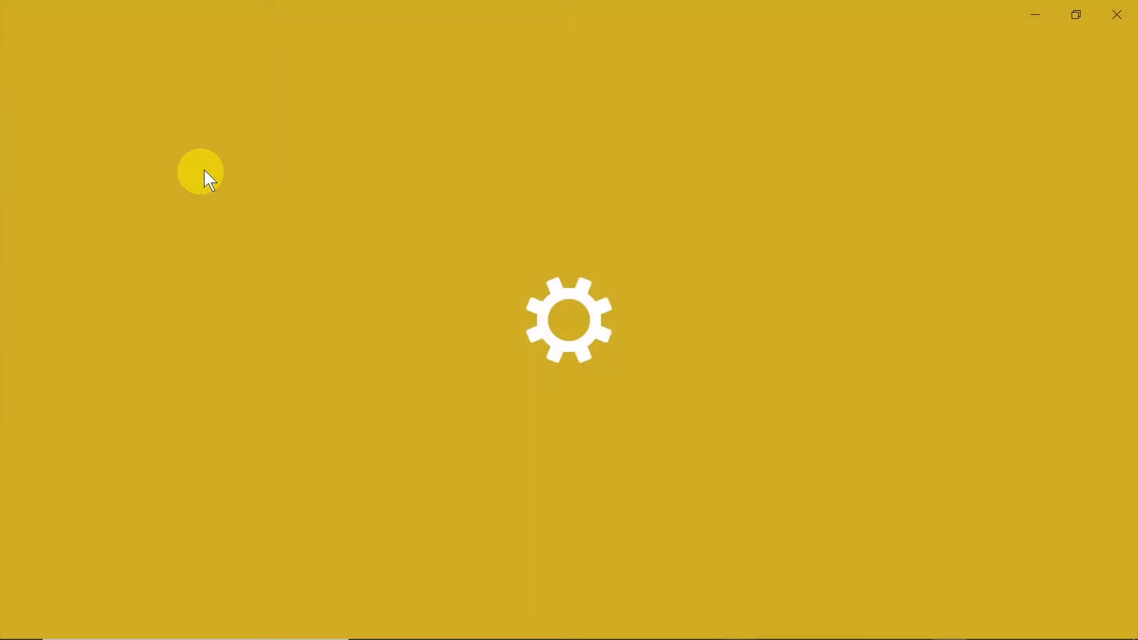
mouse_move(541, 144)
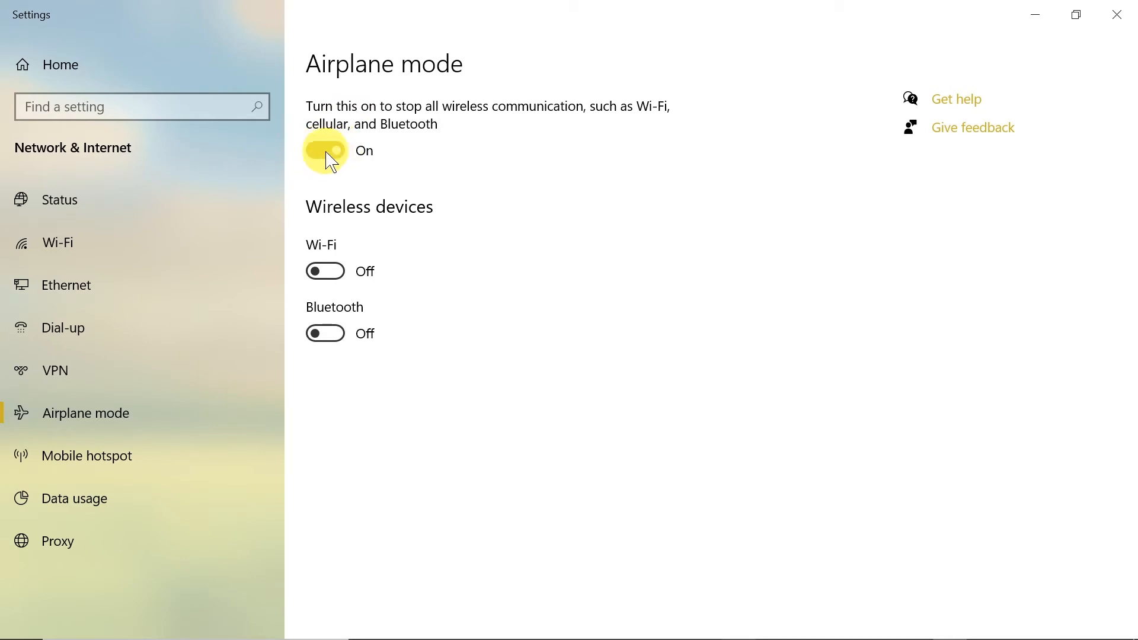
Step: Toggle airplane mode off and back on, then close the Settings window
left_click(325, 150)
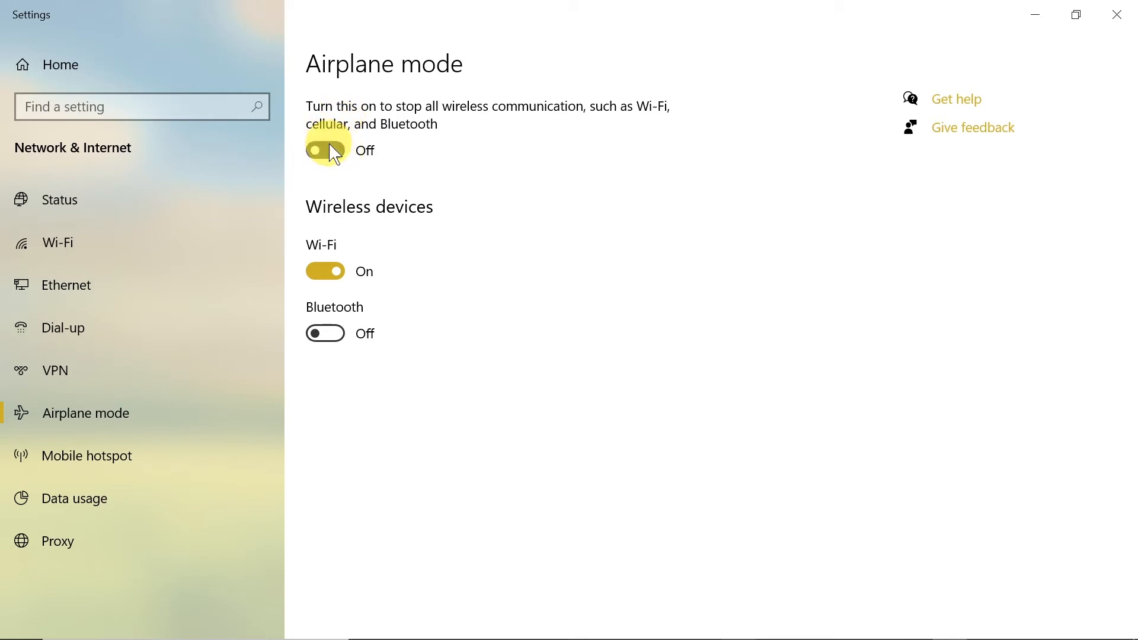
left_click(325, 150)
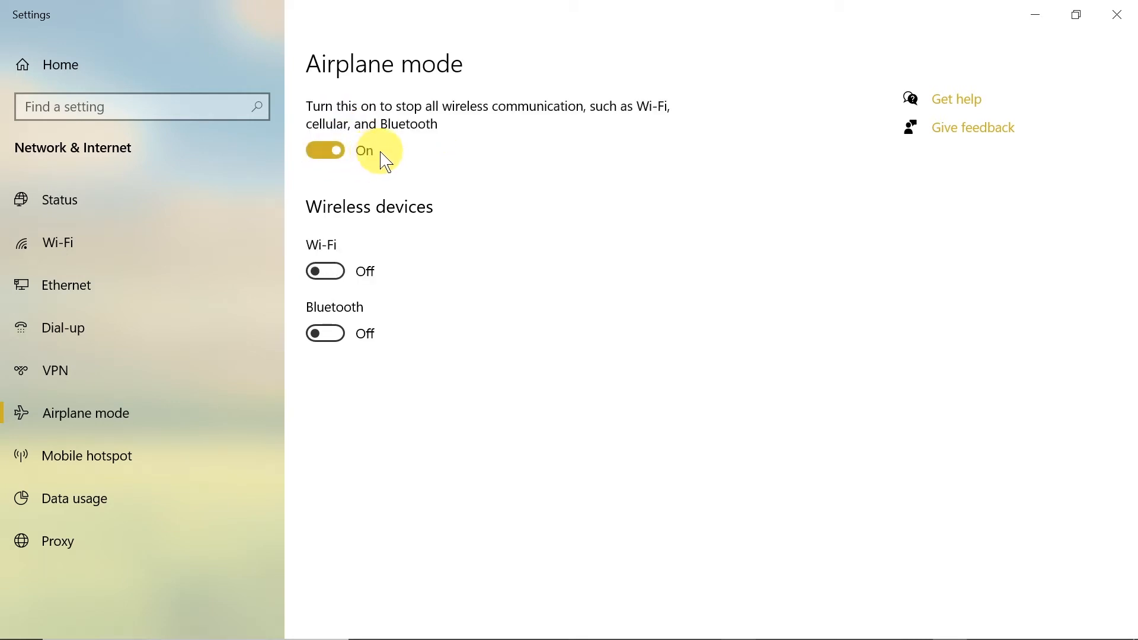
mouse_move(1118, 14)
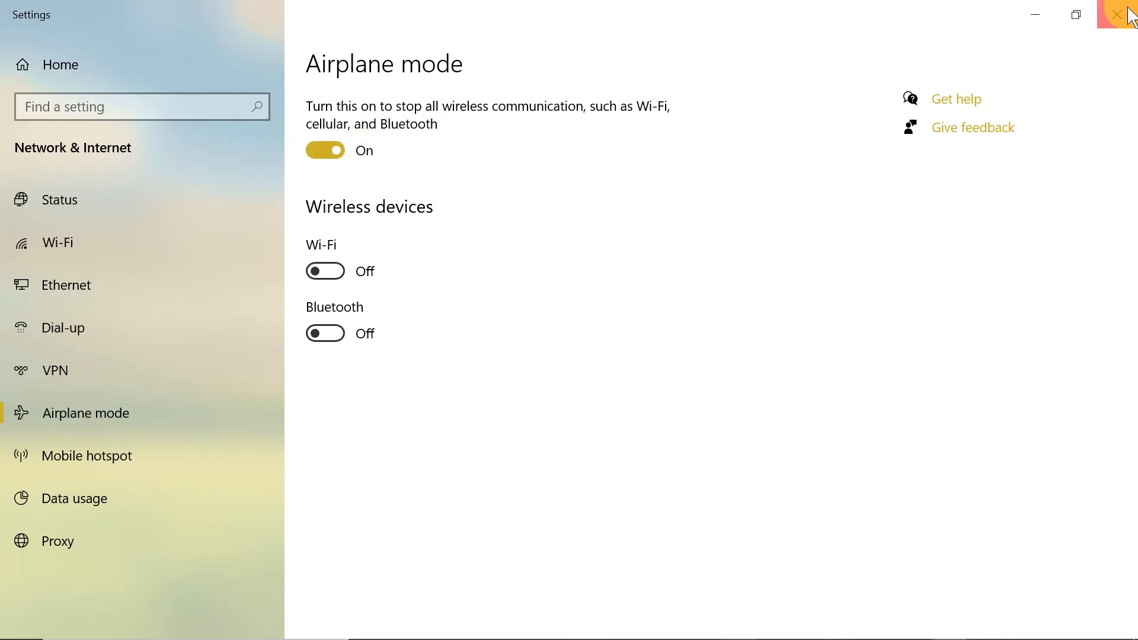
left_click(1123, 14)
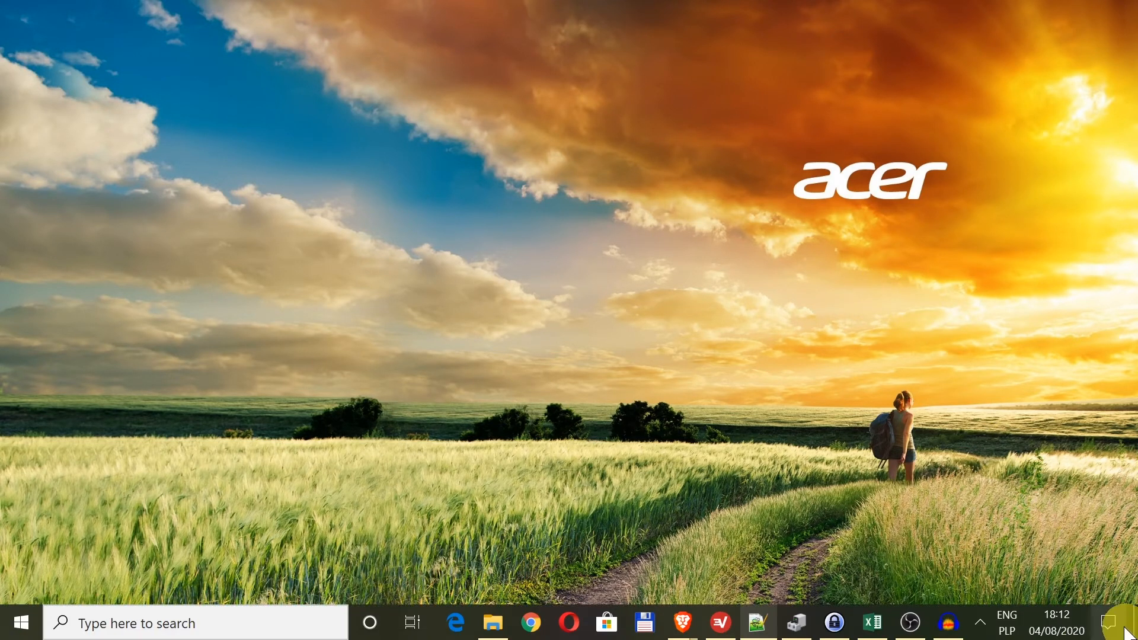
mouse_move(1109, 623)
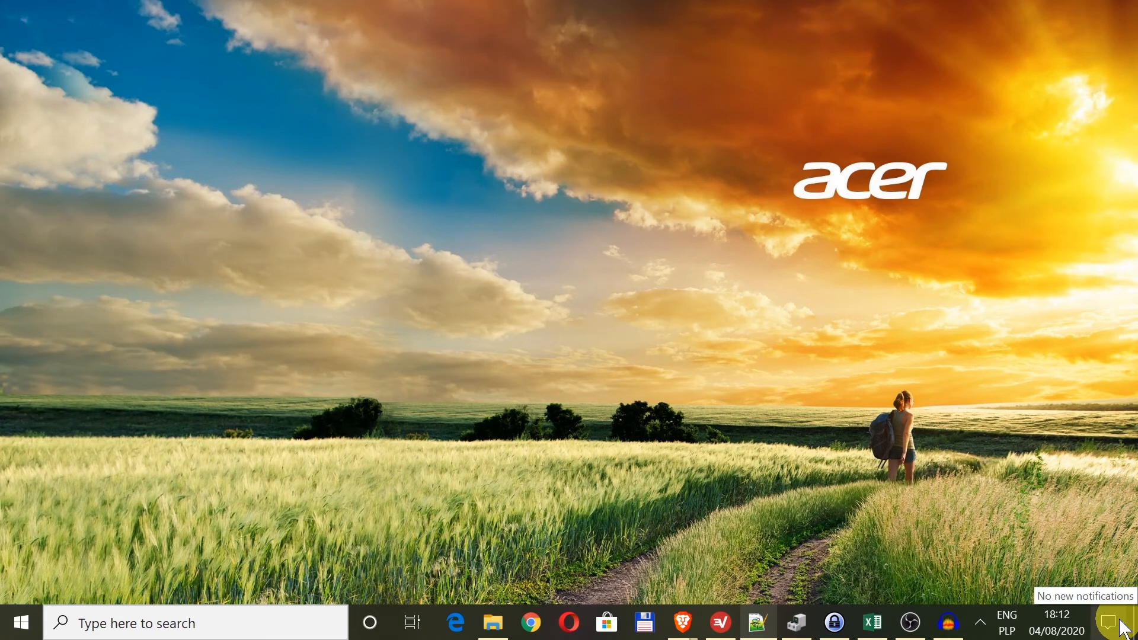
Step: Bring up the Action Center panel with its quick-action tiles
left_click(1110, 623)
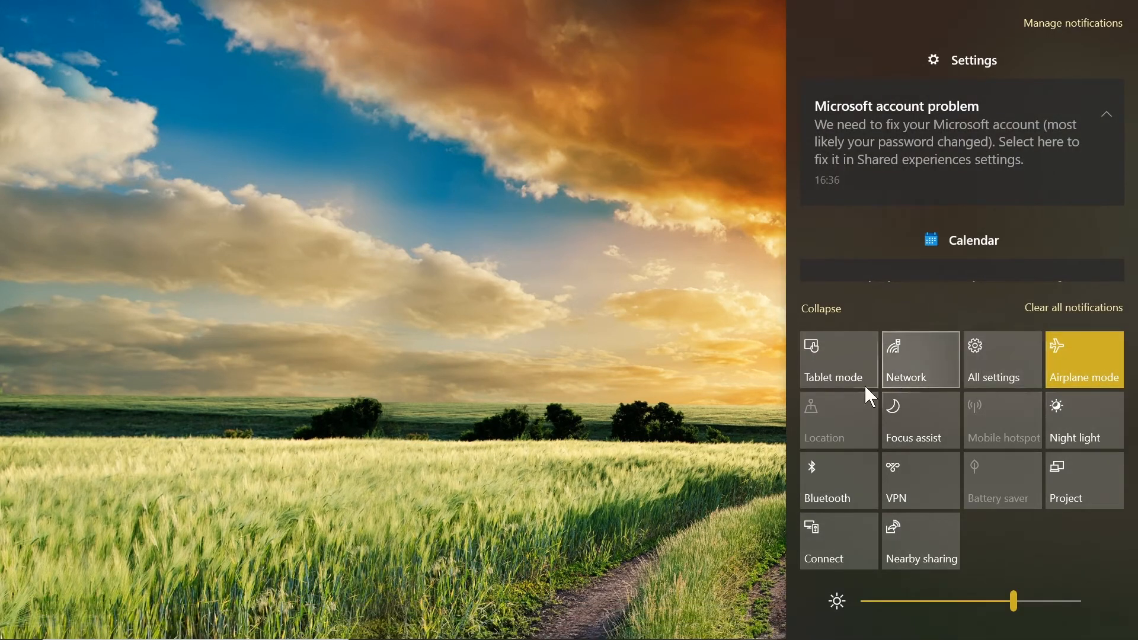
mouse_move(1096, 360)
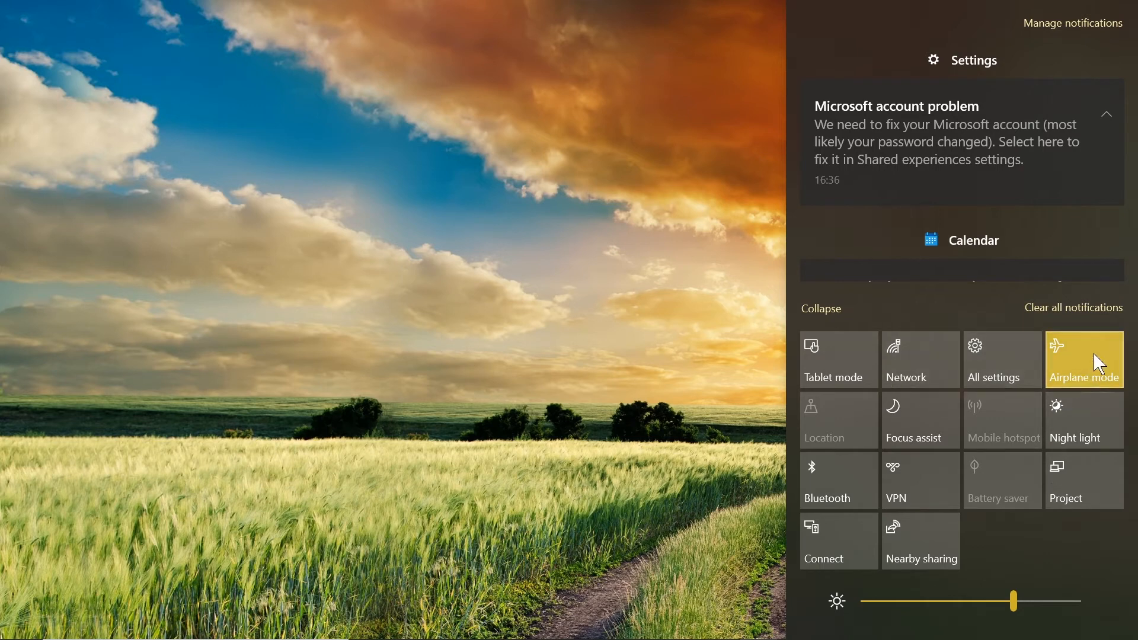
mouse_move(1095, 367)
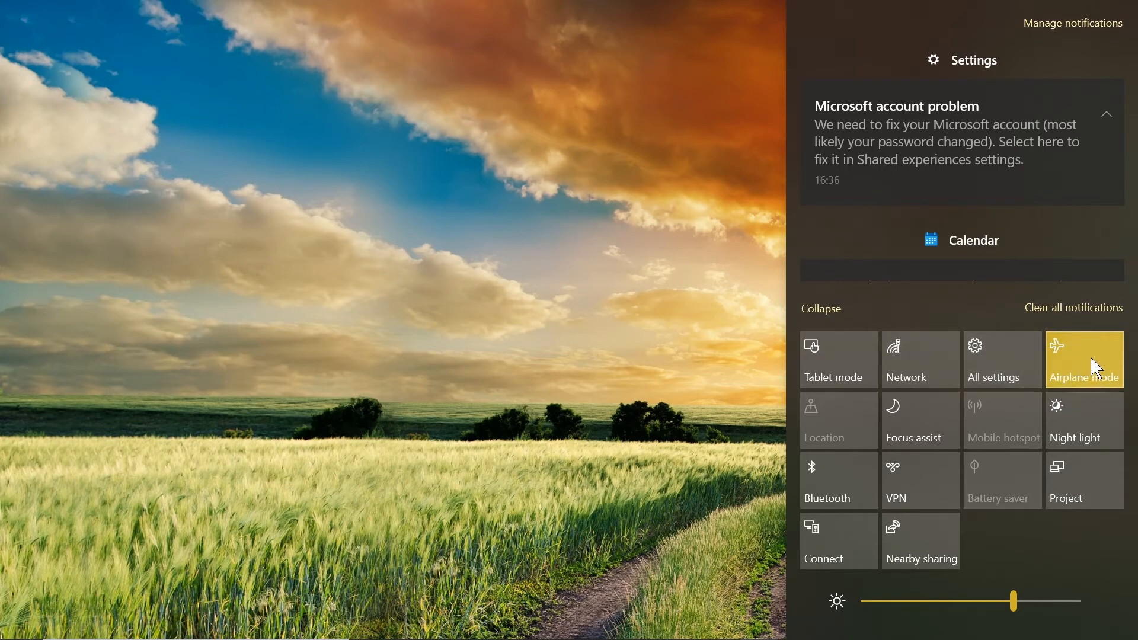
mouse_move(1065, 395)
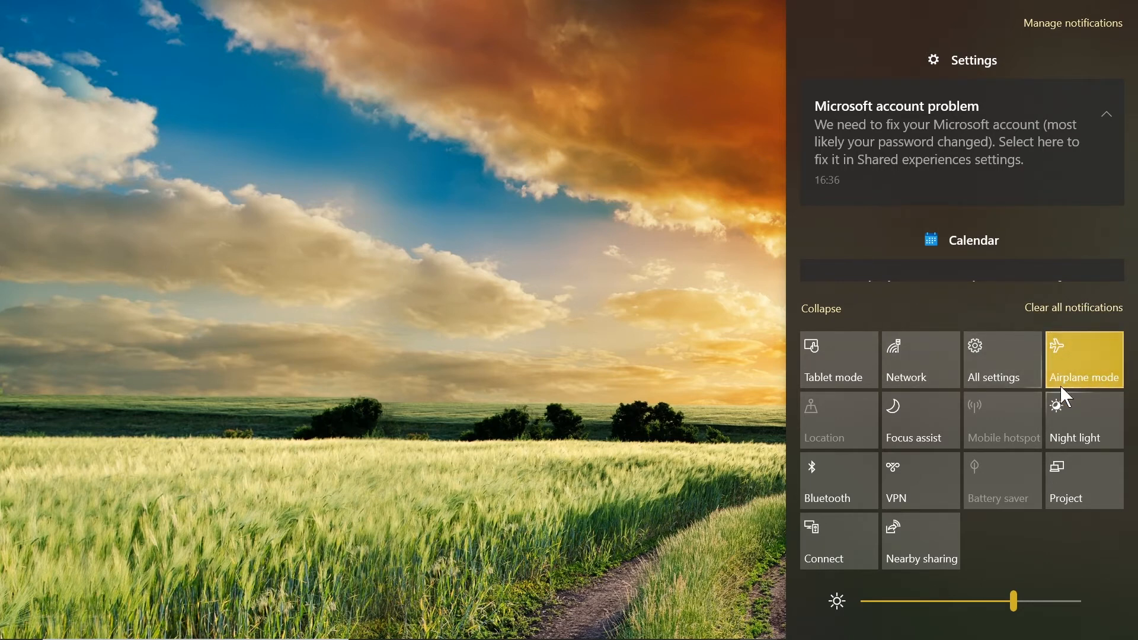
mouse_move(1104, 371)
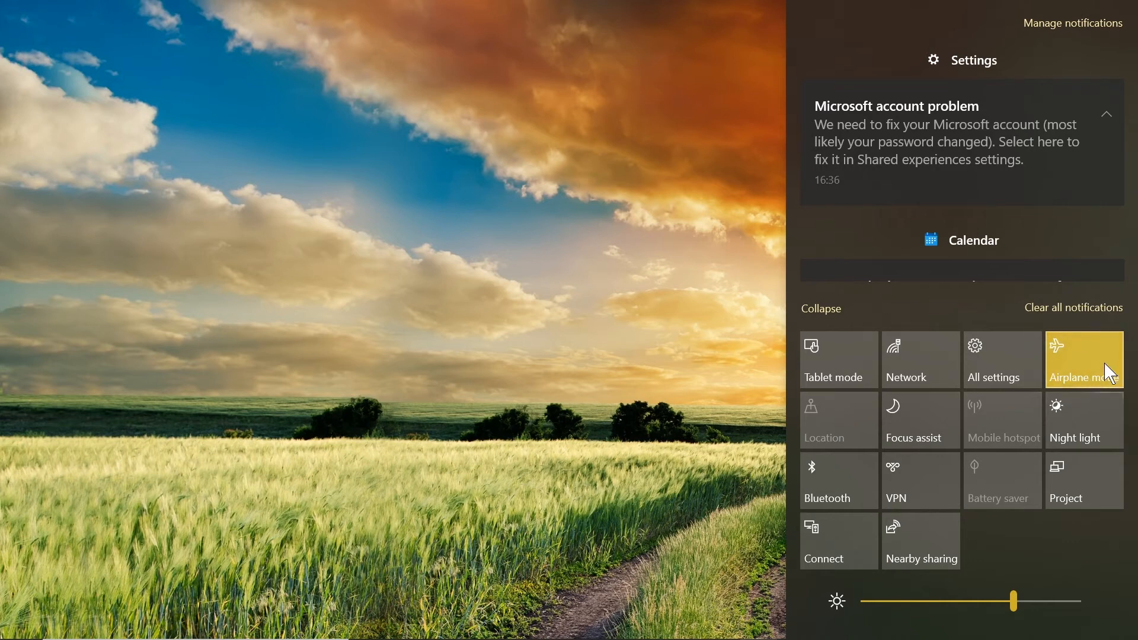
mouse_move(1002, 355)
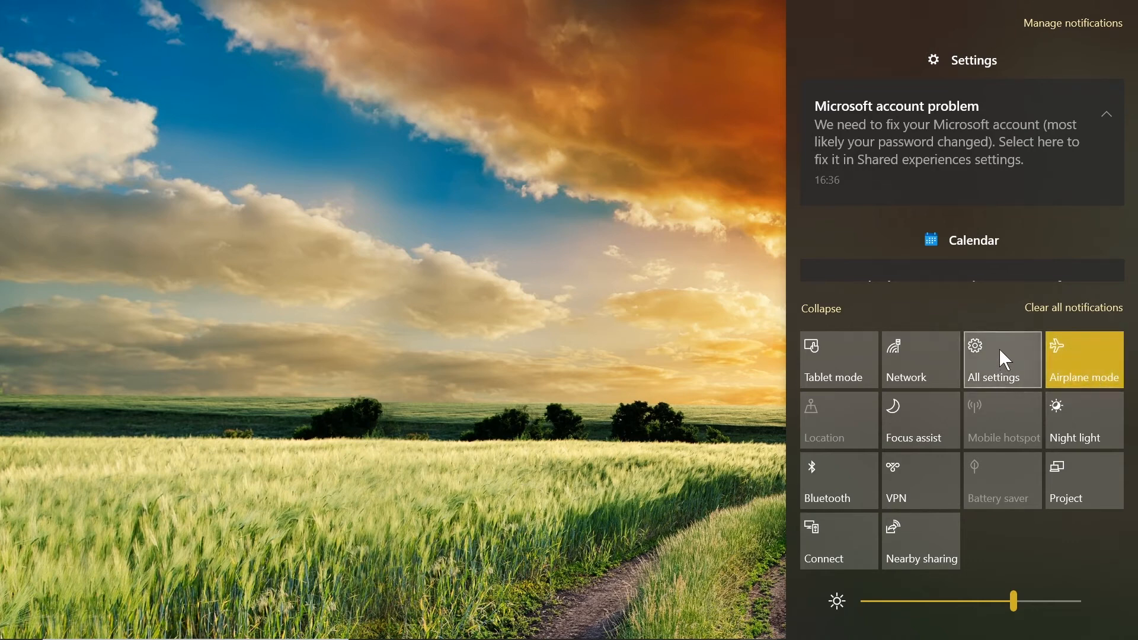
mouse_move(1083, 363)
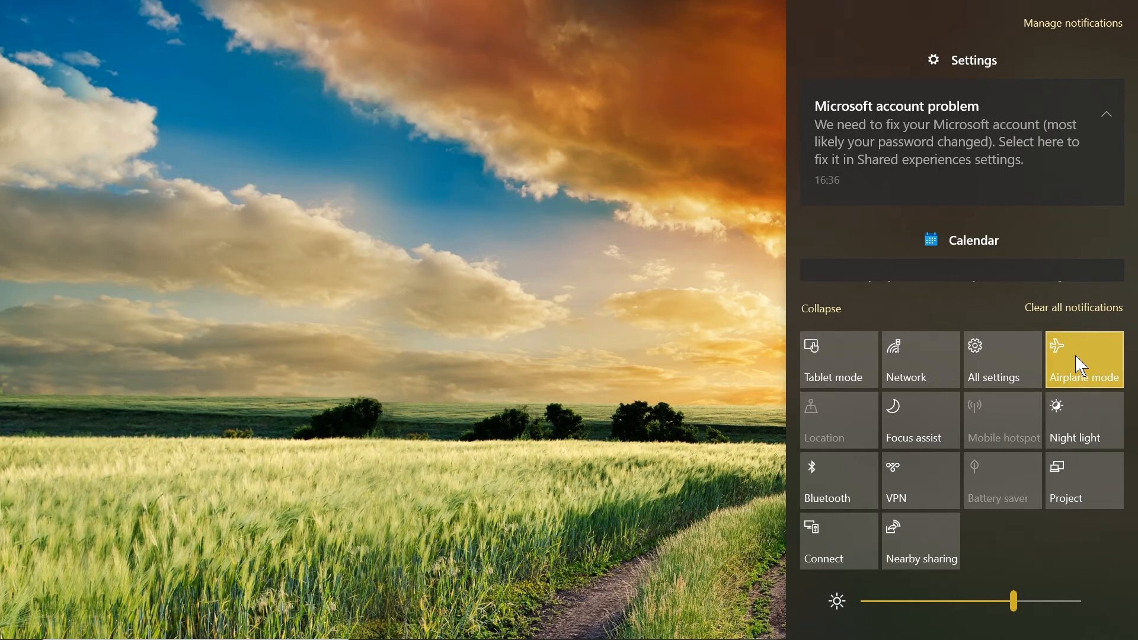
mouse_move(1081, 377)
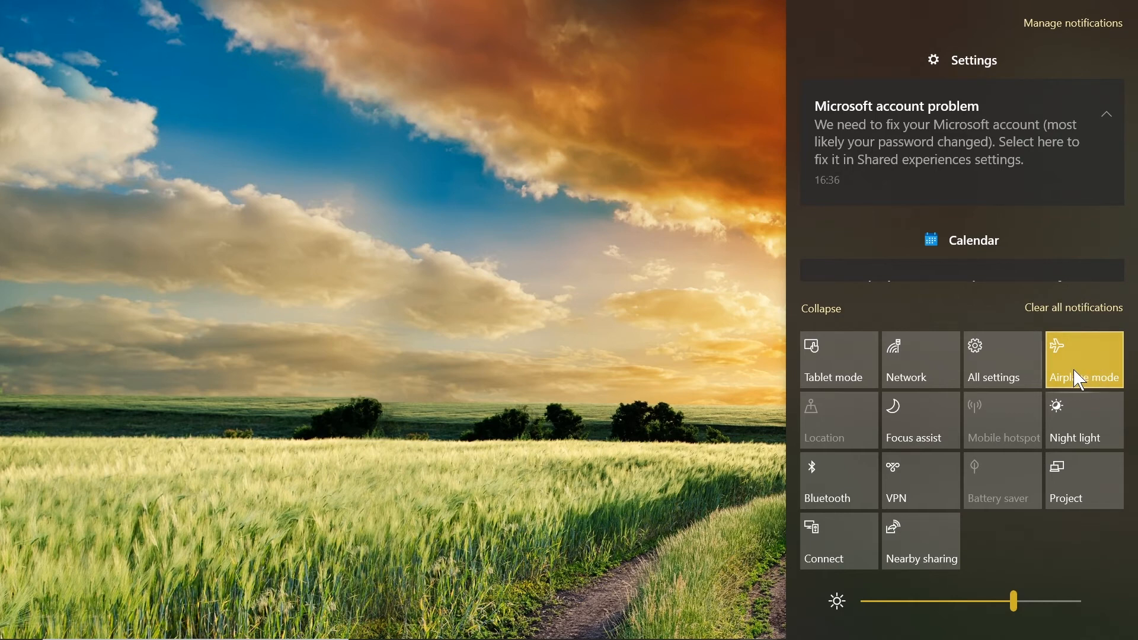
mouse_move(1085, 360)
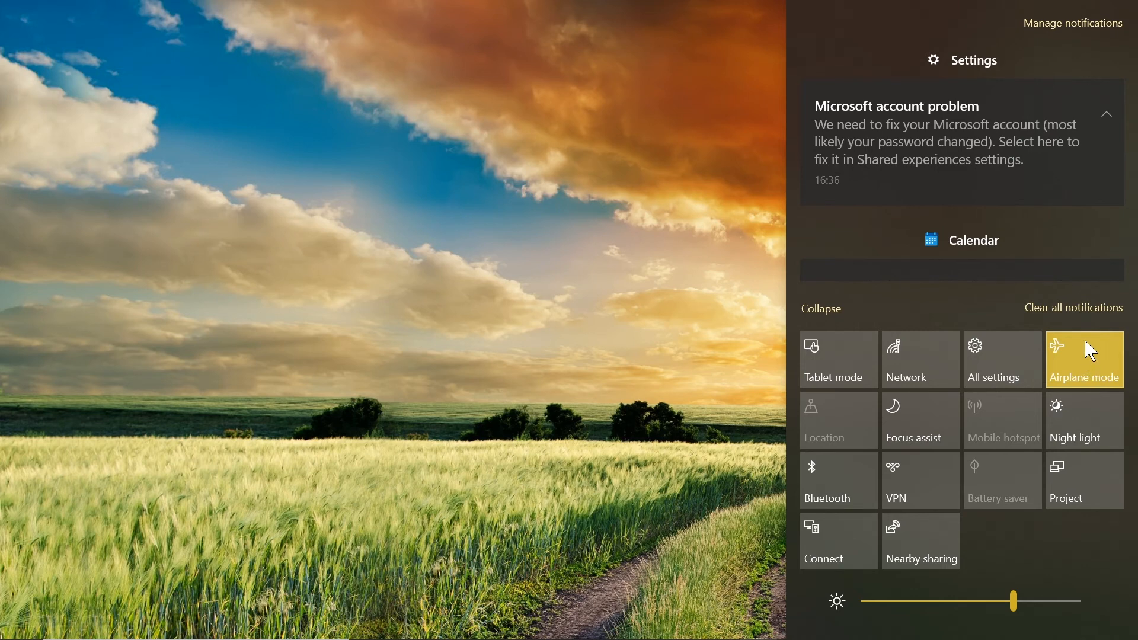
mouse_move(1094, 361)
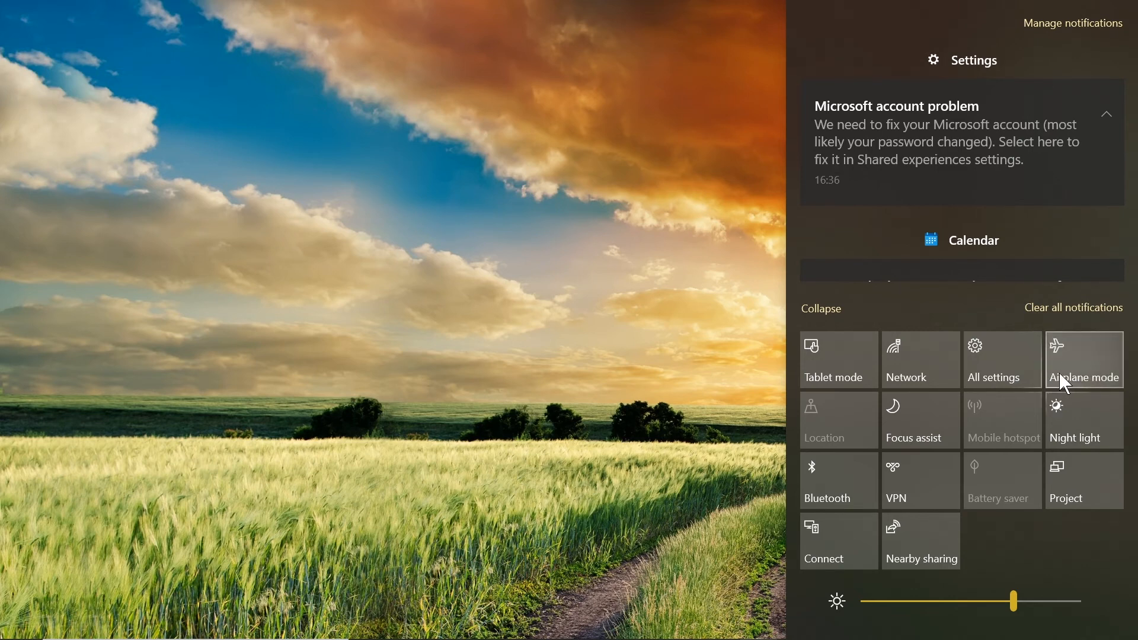
mouse_move(1068, 366)
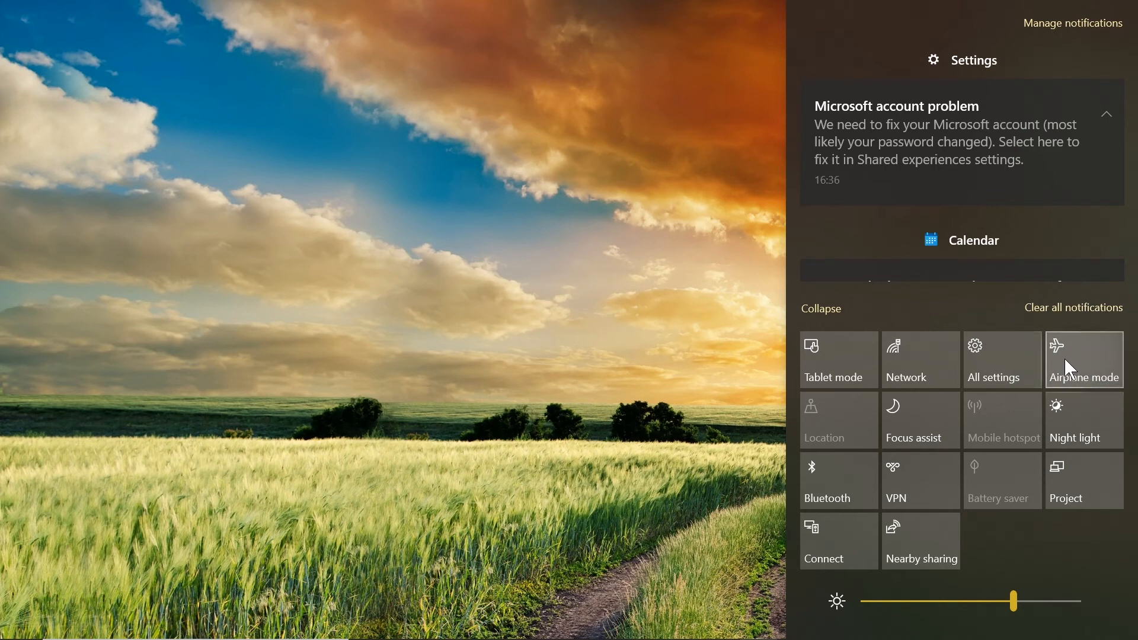